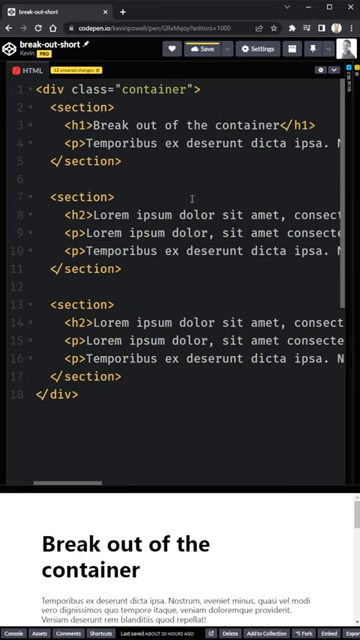
text(class="inverse")
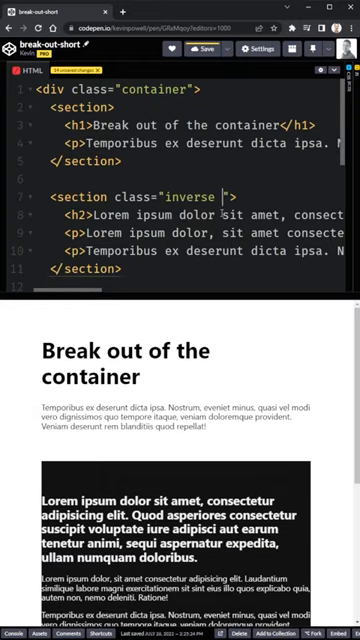
text(full-bleed {)
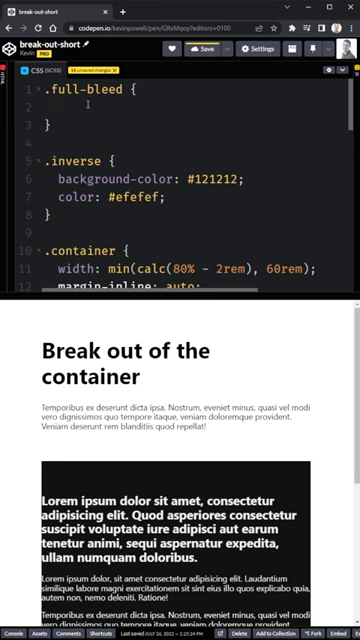
text(box-shadow: 0 0 0 100vmax)
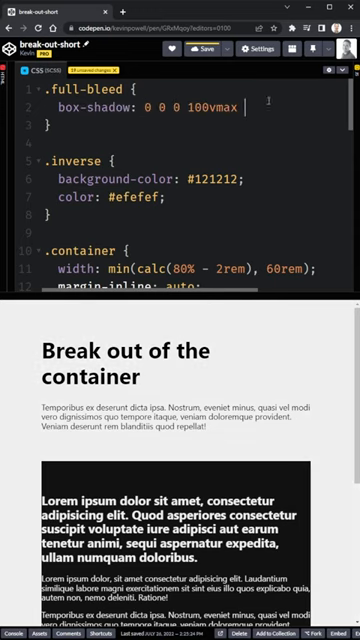
text(#121212;)
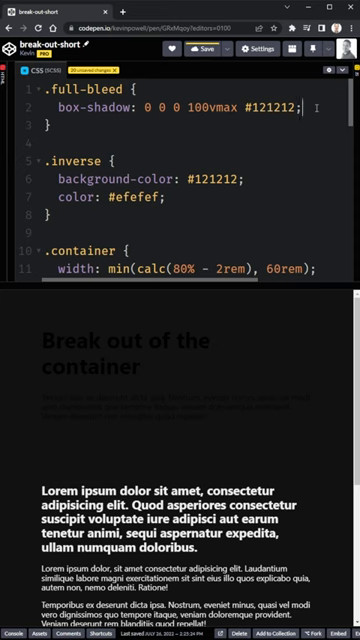
text(clip-path: inset(0 -100vmax);)
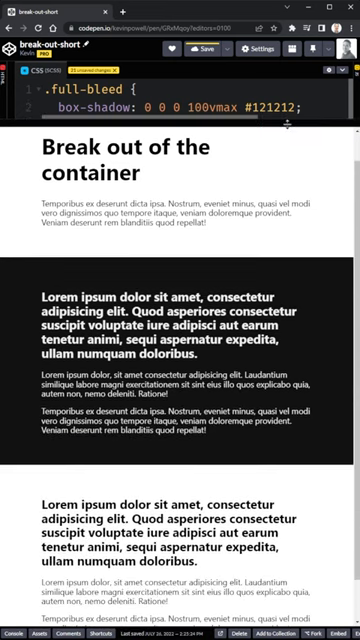
scroll(down, 3)
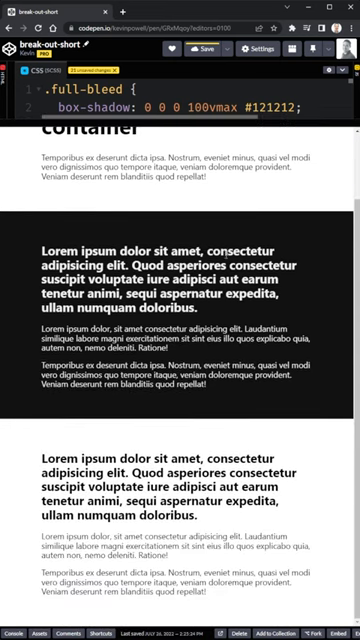
scroll(down, 3)
text(var(--bg-color)
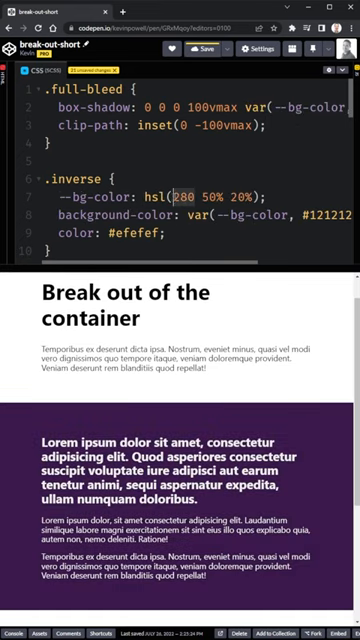
text(100)
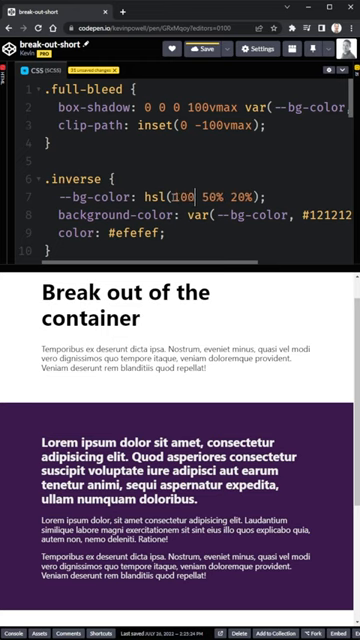